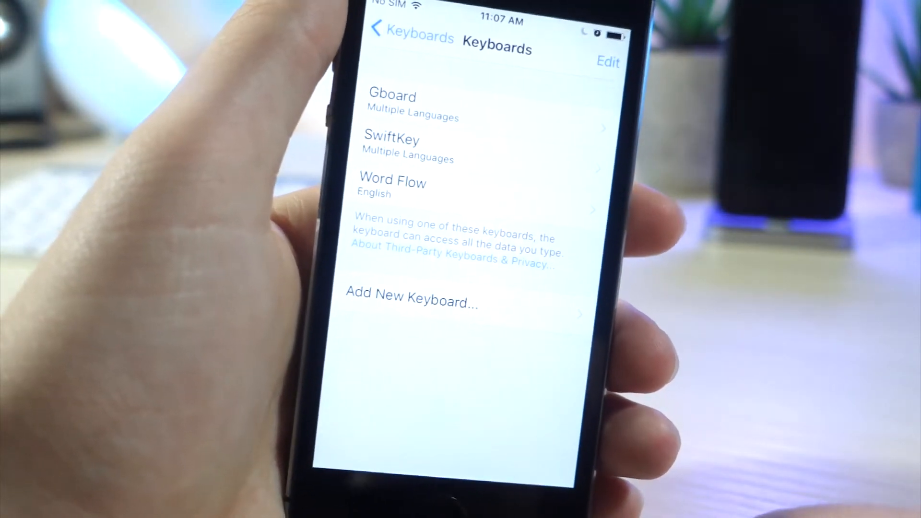
# Step: Turn on Allow Full Access for the Gboard keyboard in Settings
pyautogui.click(411, 302)
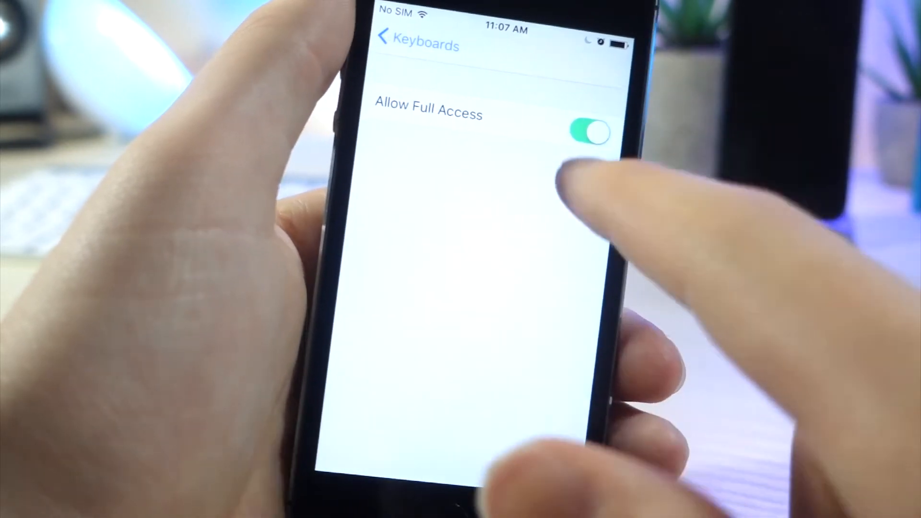
pyautogui.click(388, 45)
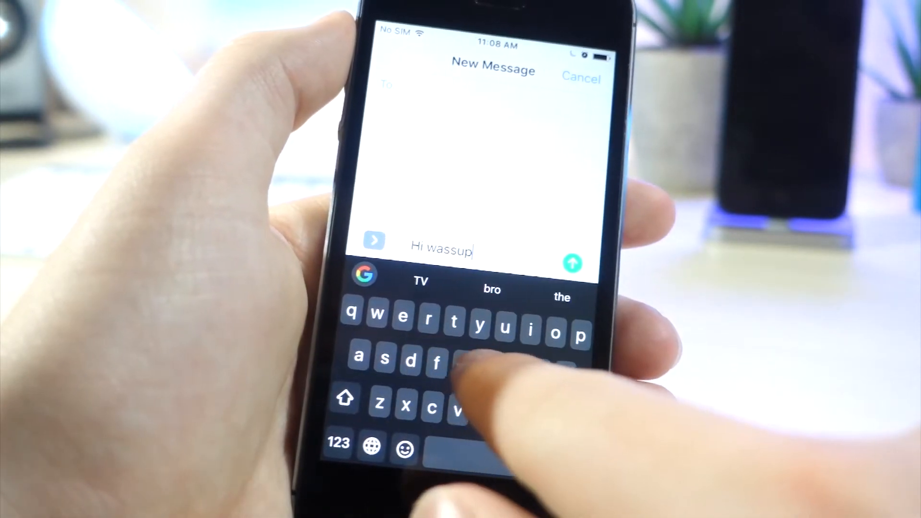
# Step: Draft "hi" in a new Messages conversation using the Gboard keyboard
pyautogui.write('hi')
pyautogui.write('Weather')
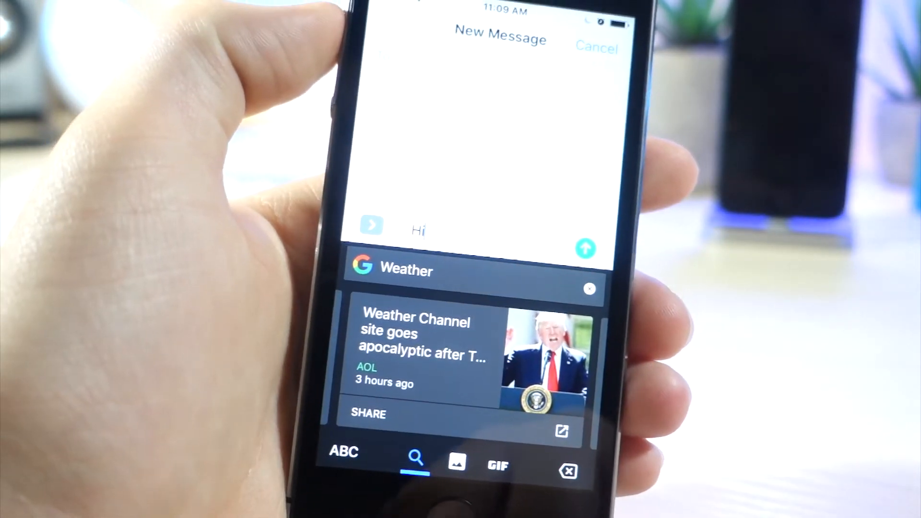
# Step: View Gboard's image results for Weather, then start a new search for happy
pyautogui.click(456, 463)
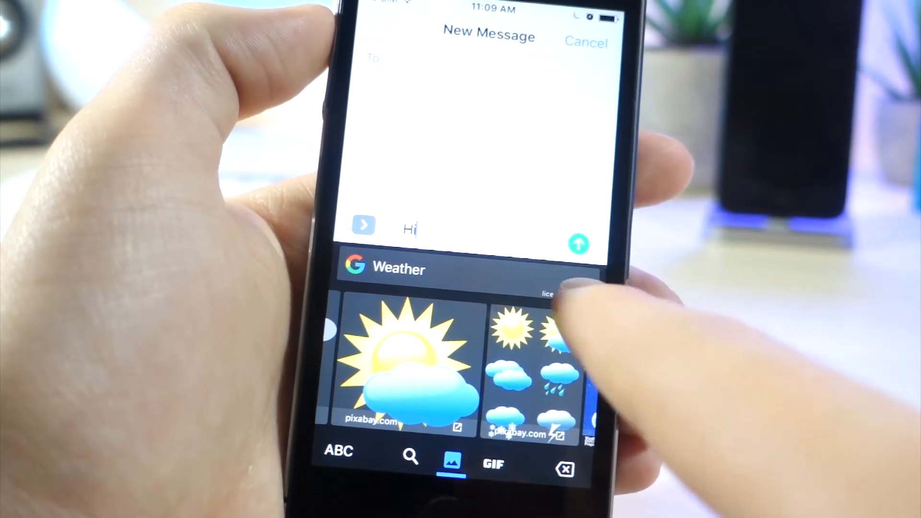
pyautogui.click(338, 452)
pyautogui.write('happy')
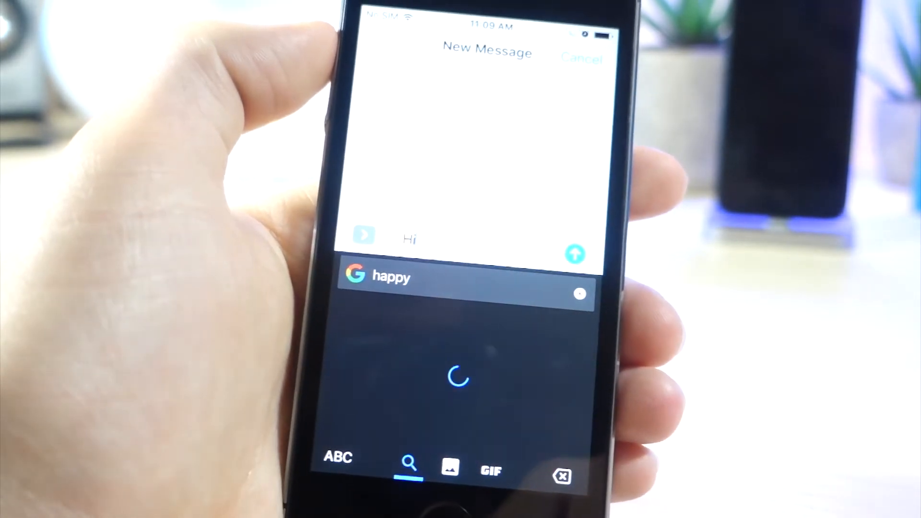
# Step: Show Gboard's GIF results for happy and pick the first GIF
pyautogui.click(490, 461)
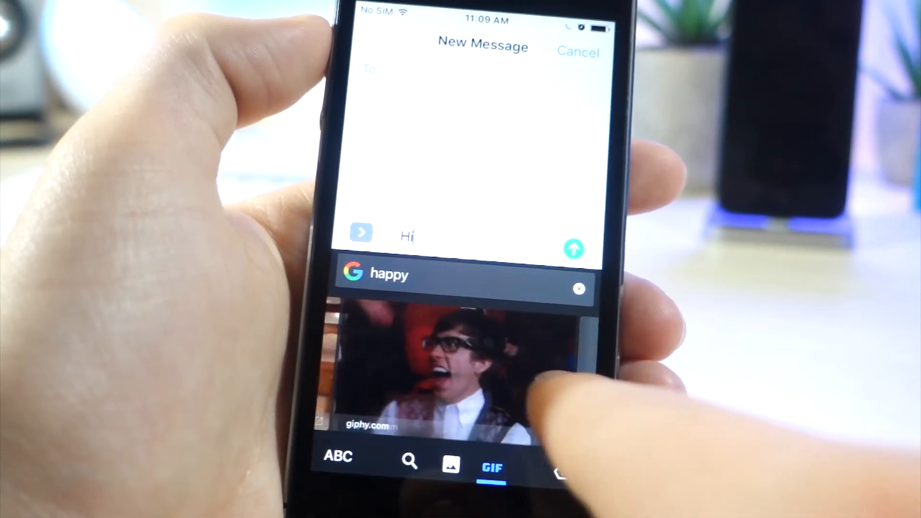
pyautogui.click(450, 462)
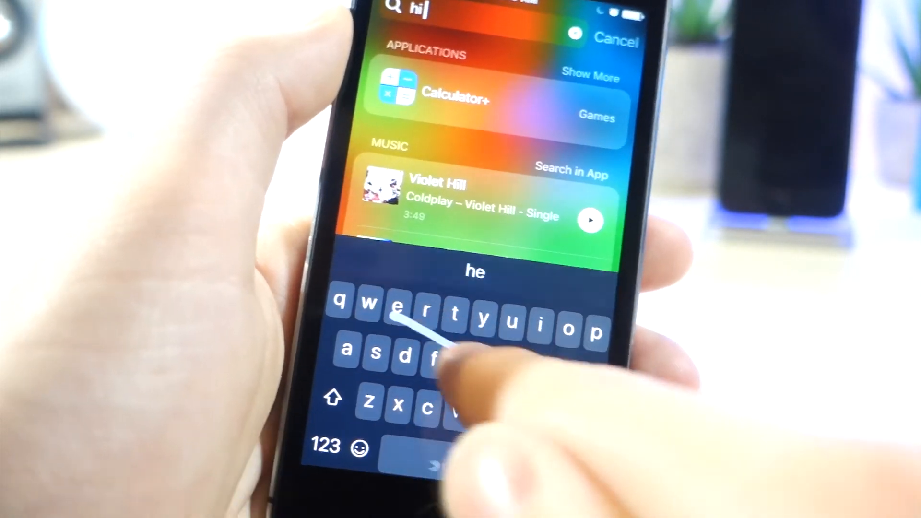
# Step: Swipe-type "hello" in Spotlight so the search reads "hi hello" with SwiftKey
pyautogui.write('hello')
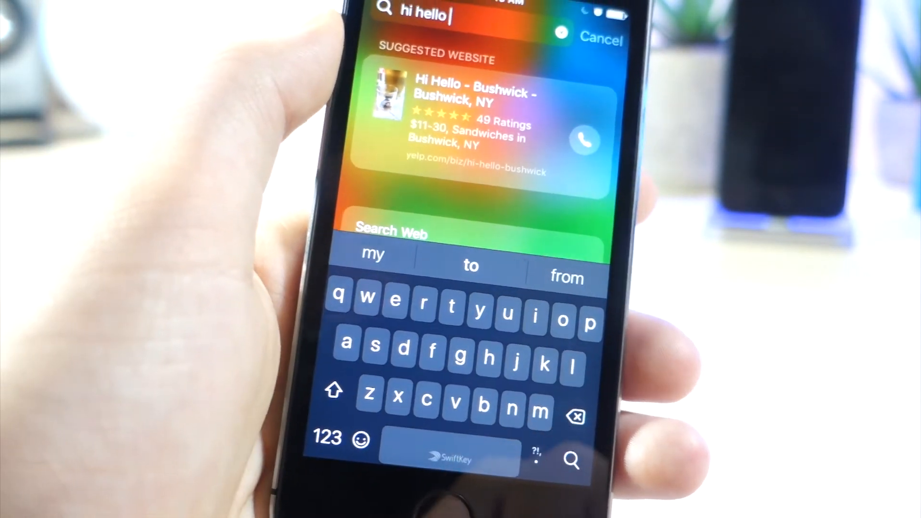